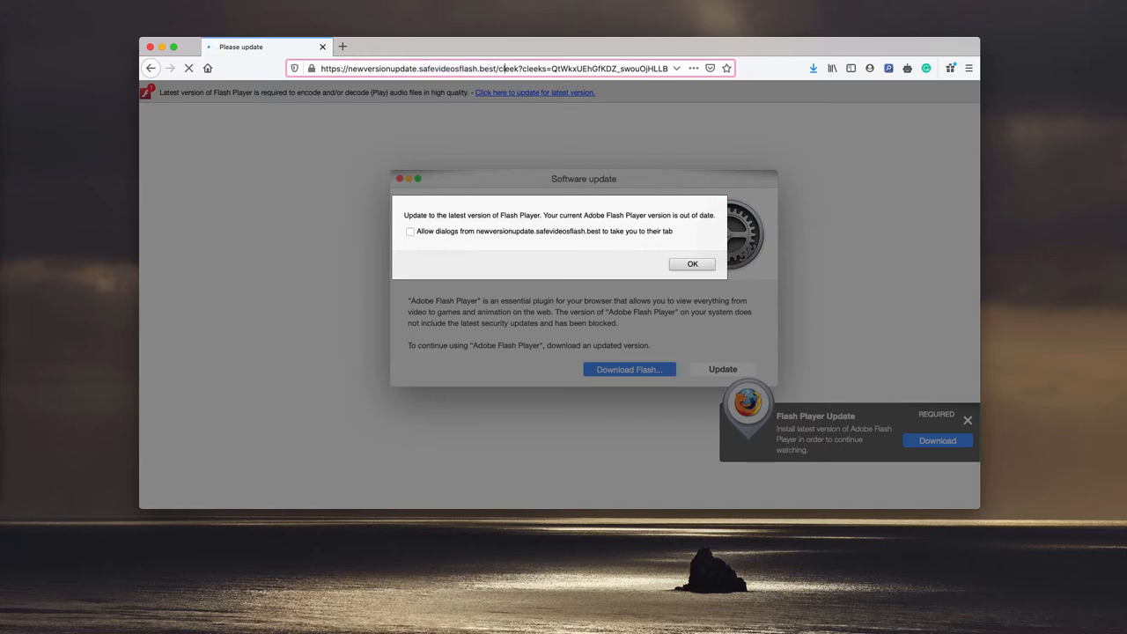
mouse_move(461, 155)
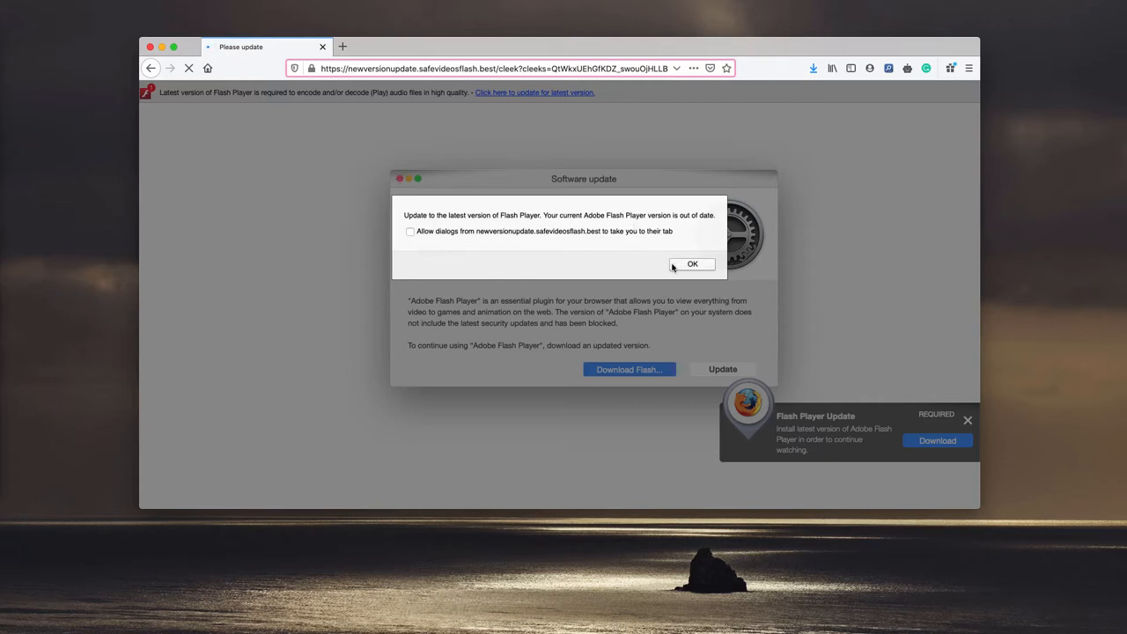
mouse_move(684, 225)
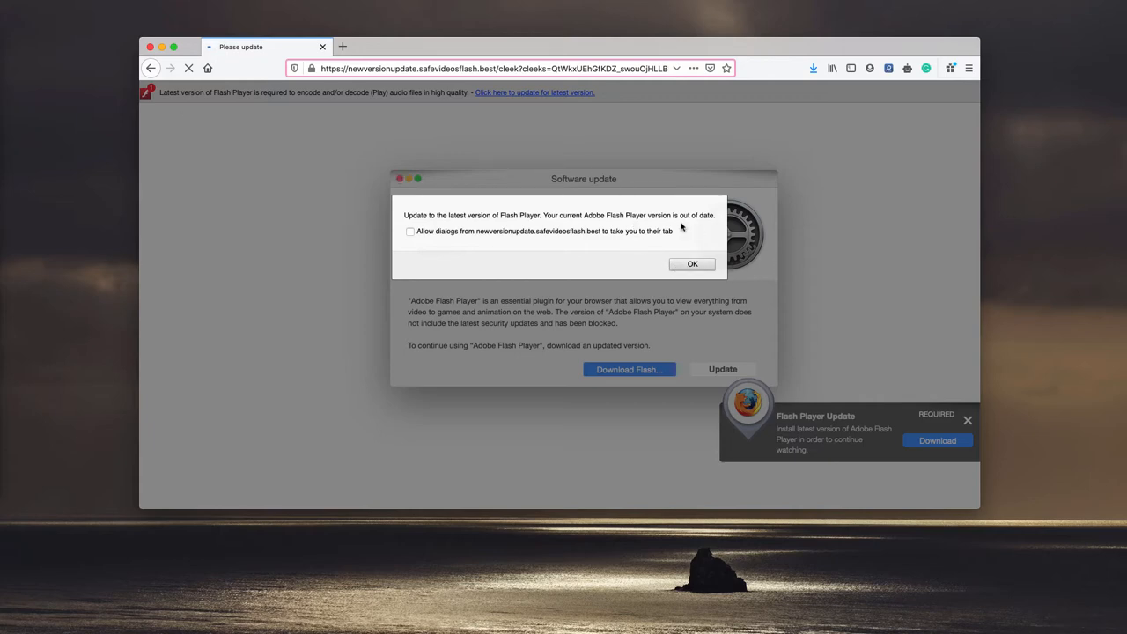
mouse_move(556, 279)
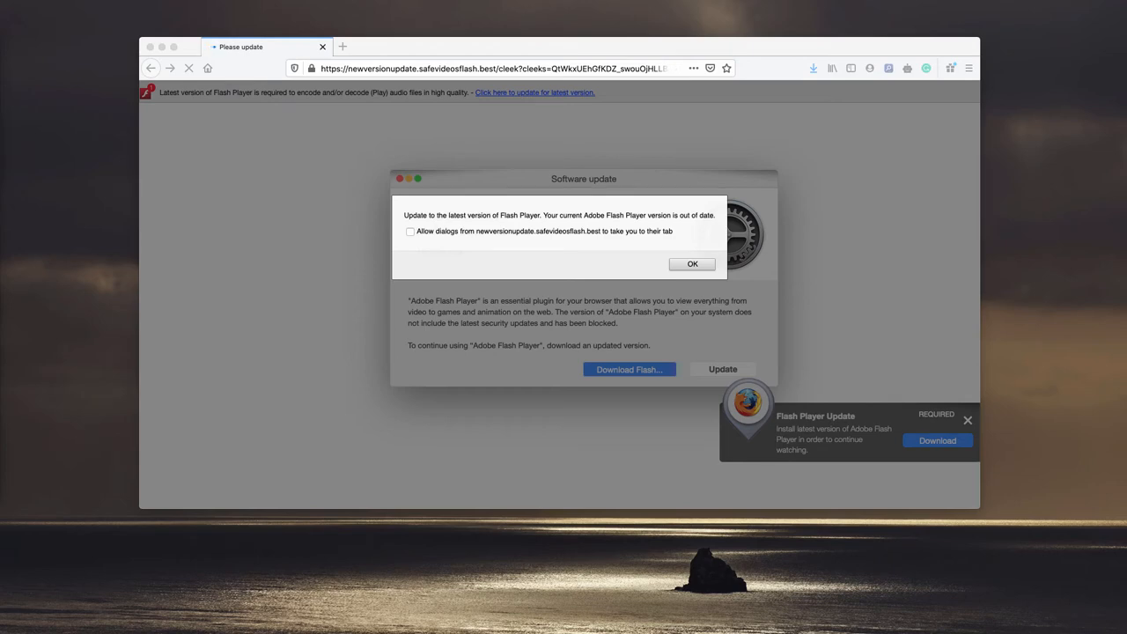
- Browse the Applications folder in Finder, scrolling through the installed apps
left_click(690, 264)
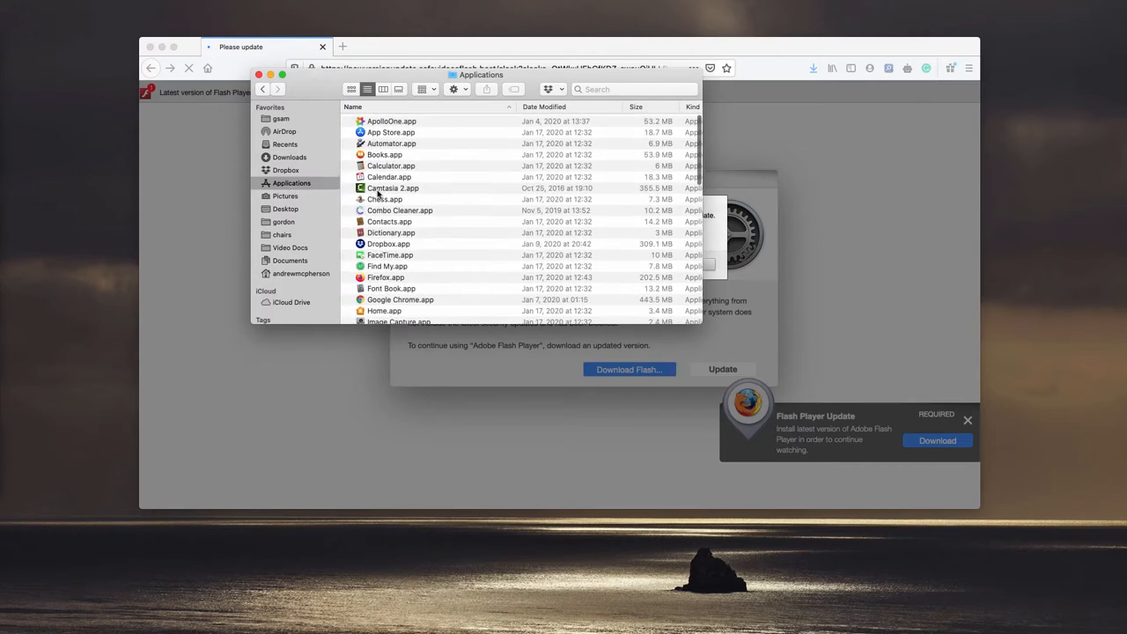
scroll("down", 3)
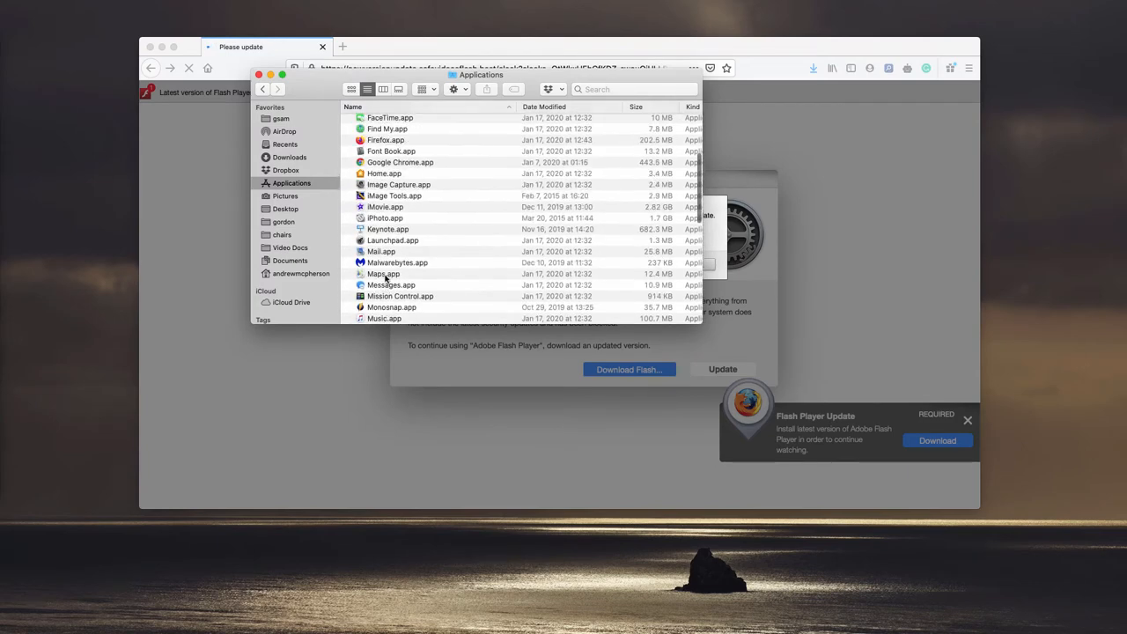
scroll("down", 3)
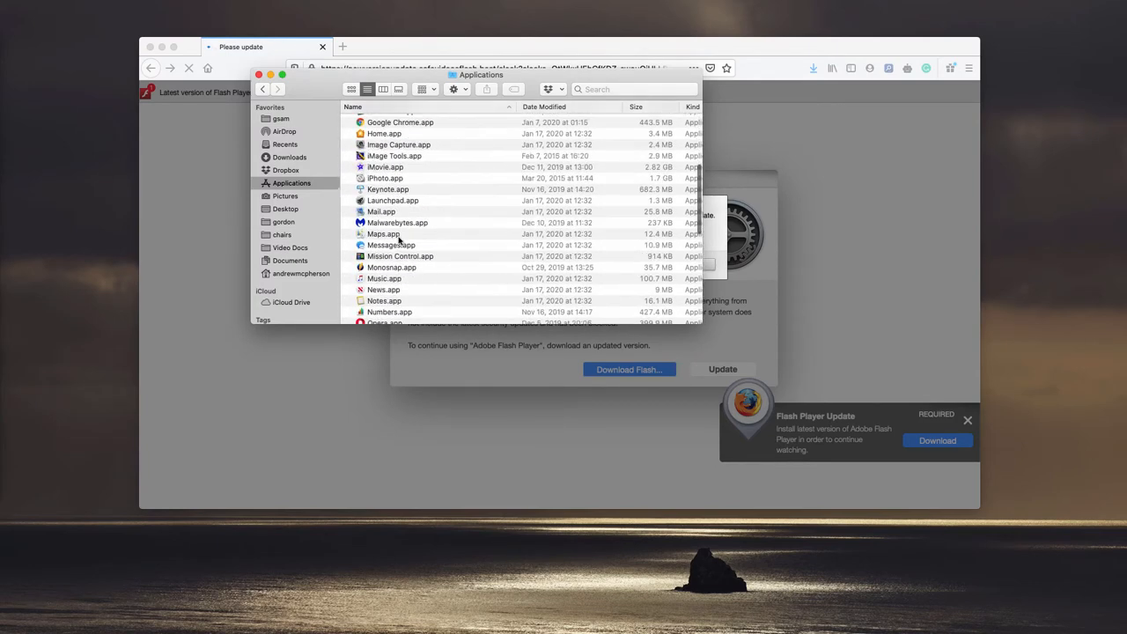
scroll("down", 3)
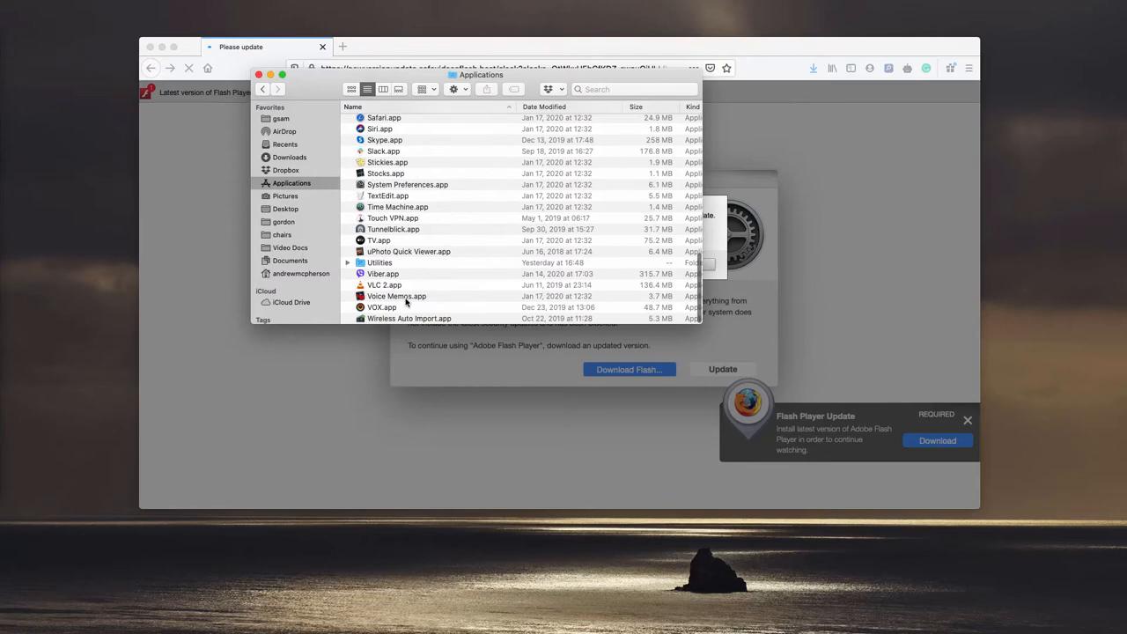
mouse_move(317, 250)
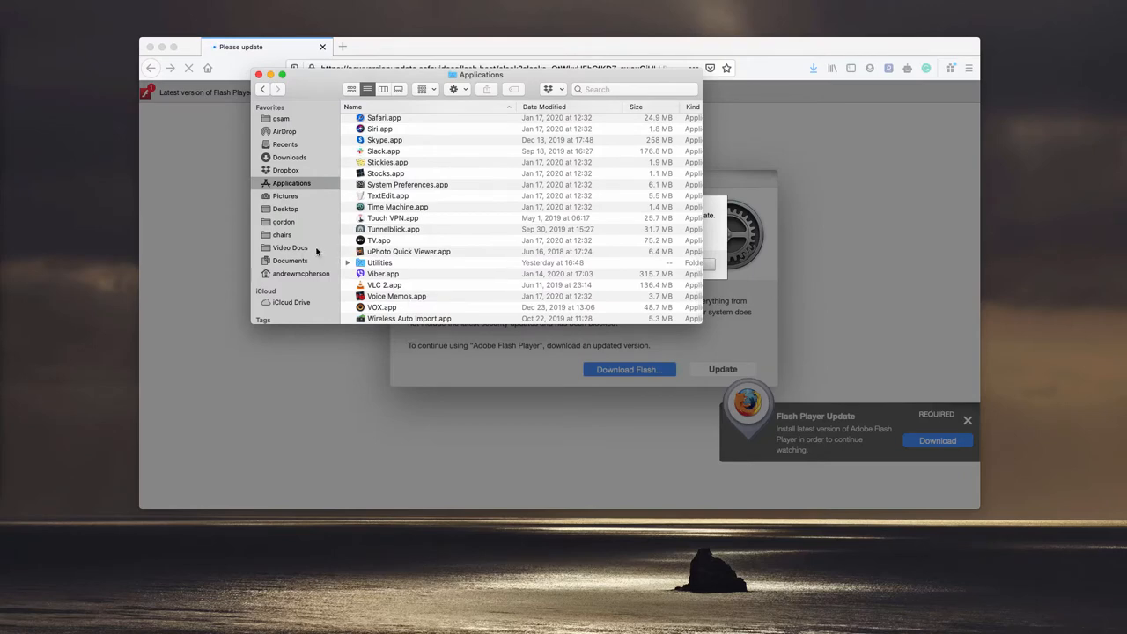
mouse_move(398, 252)
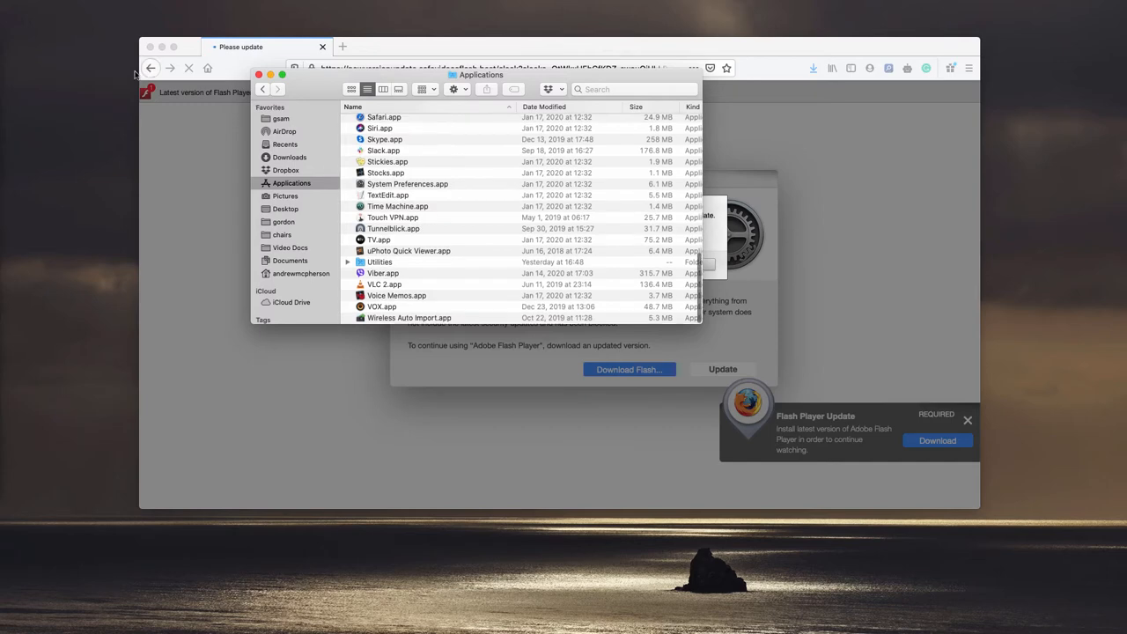
scroll("up", 3)
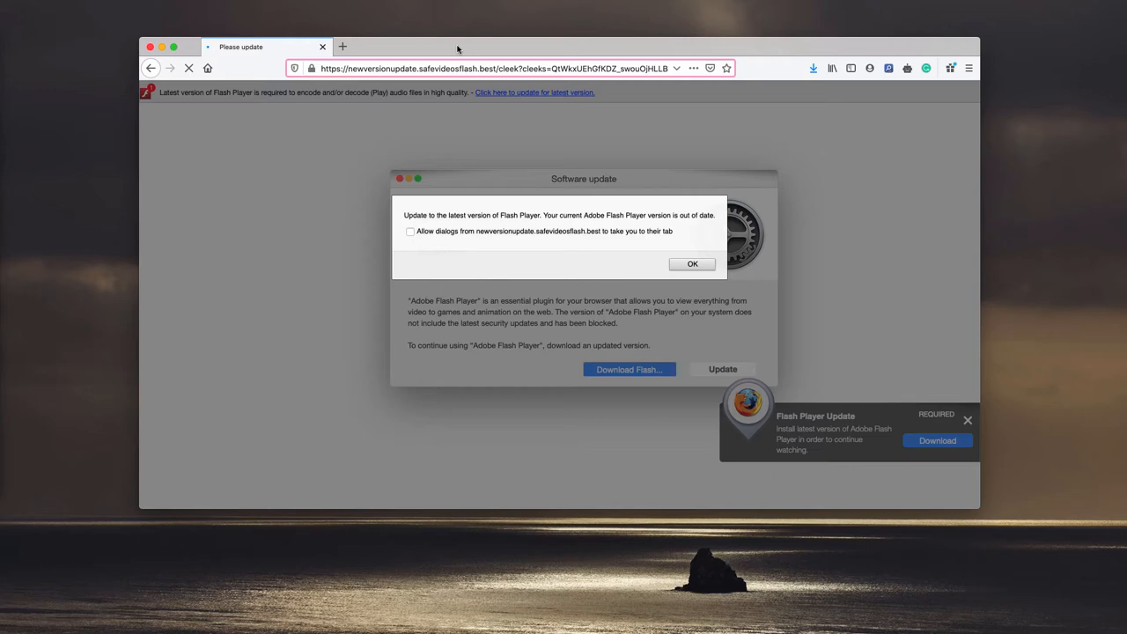
- Dismiss the outdated Flash Player alert and start downloading AdobeFlashPlayerInstaller.dmg
left_click(690, 264)
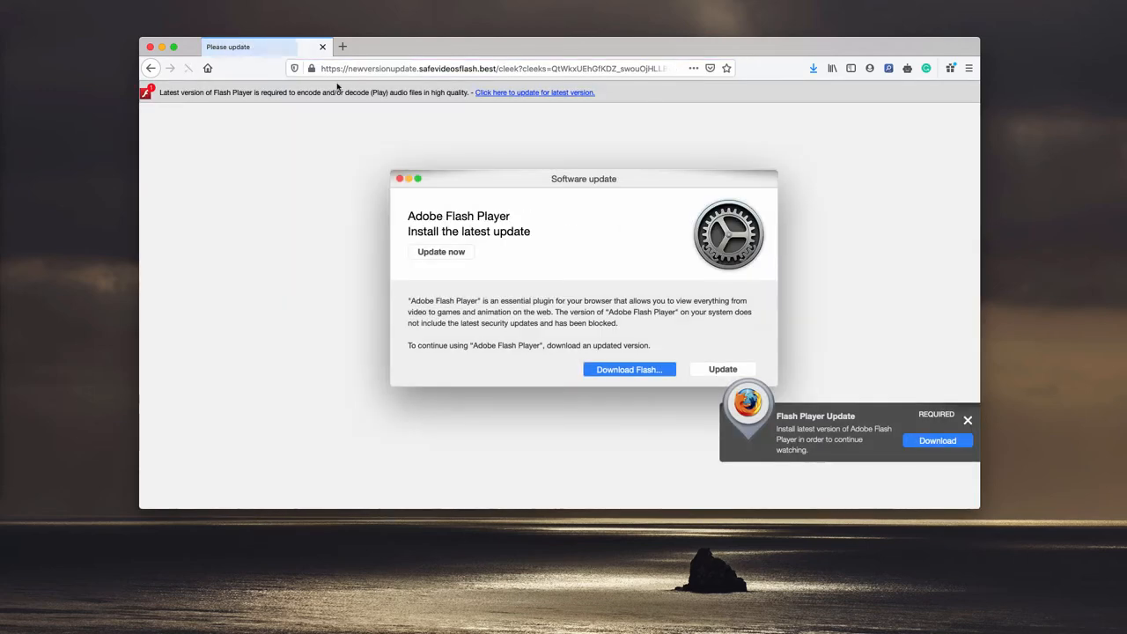
left_click(629, 370)
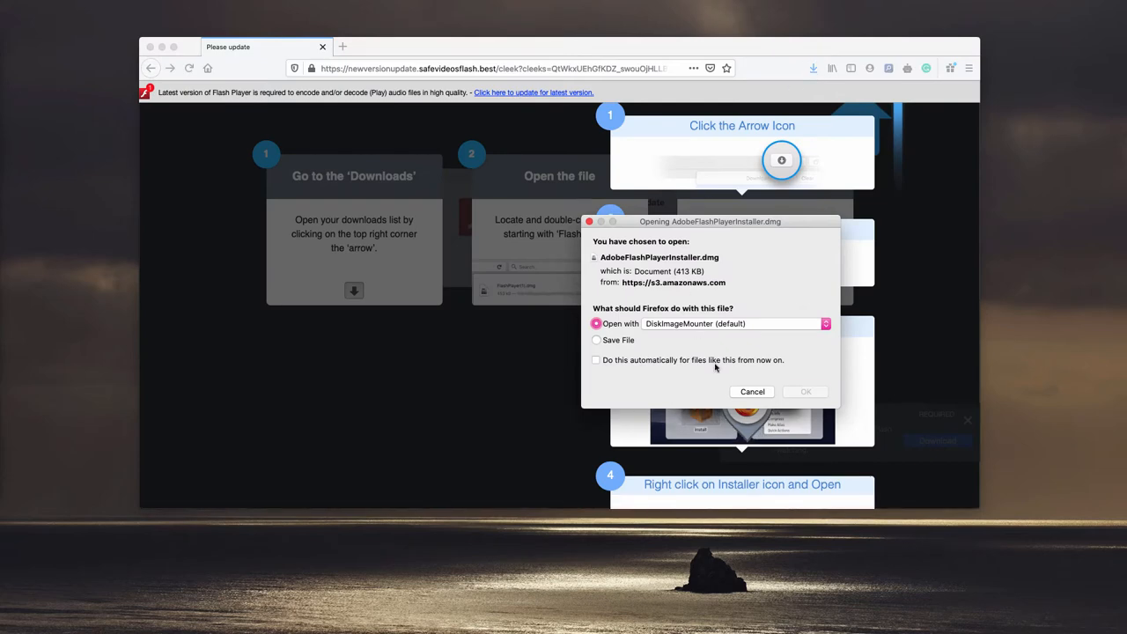
left_click(752, 391)
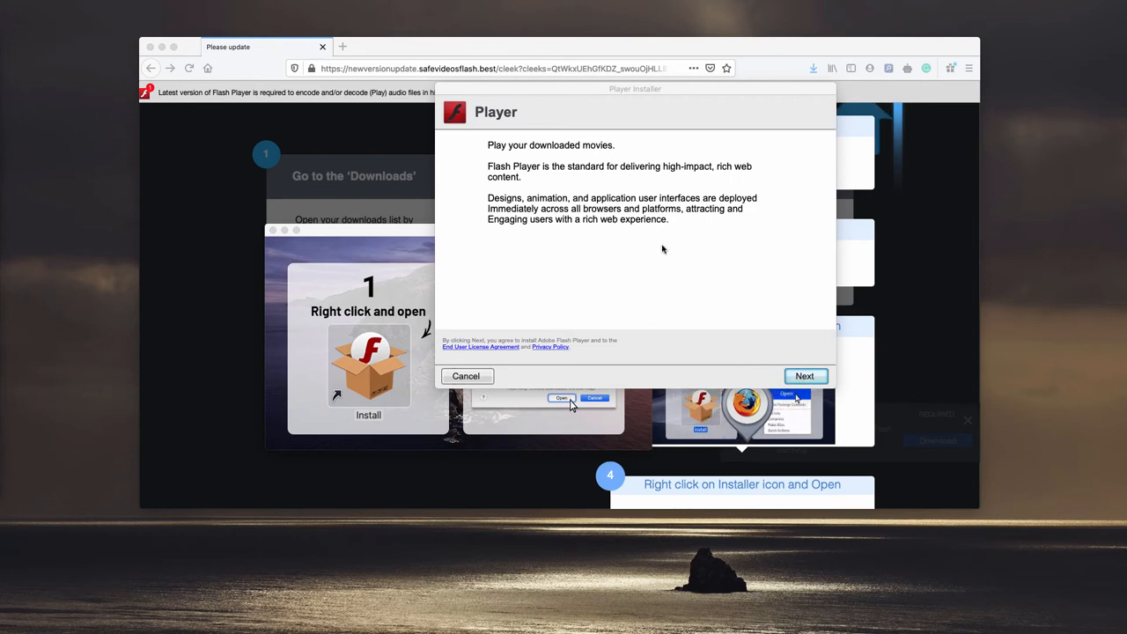
mouse_move(610, 222)
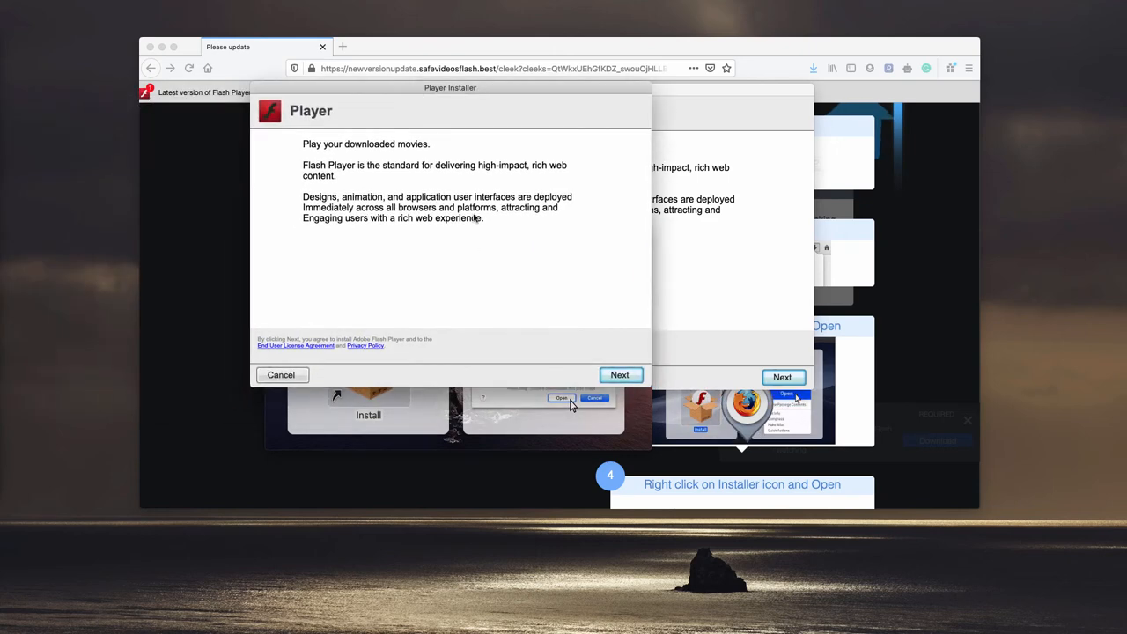
- Advance past the player description and skip the bundled Booking.com offer to finish installing
left_click(620, 374)
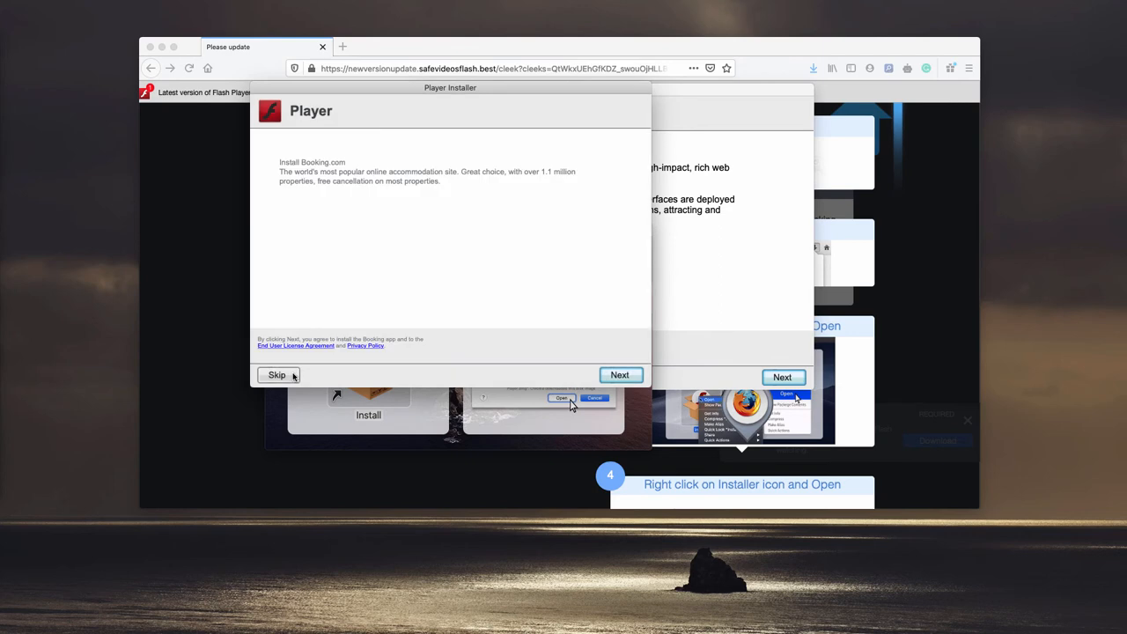
left_click(620, 374)
type("com")
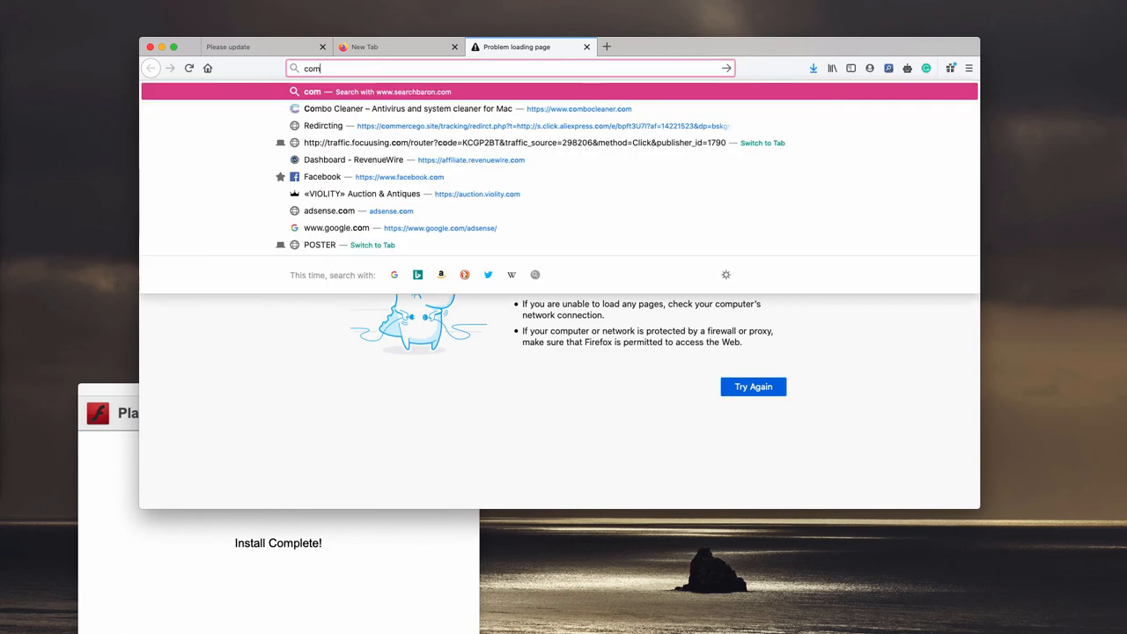
- Load combocleaner.com from the address bar suggestion and launch Combo Cleaner
left_click(433, 109)
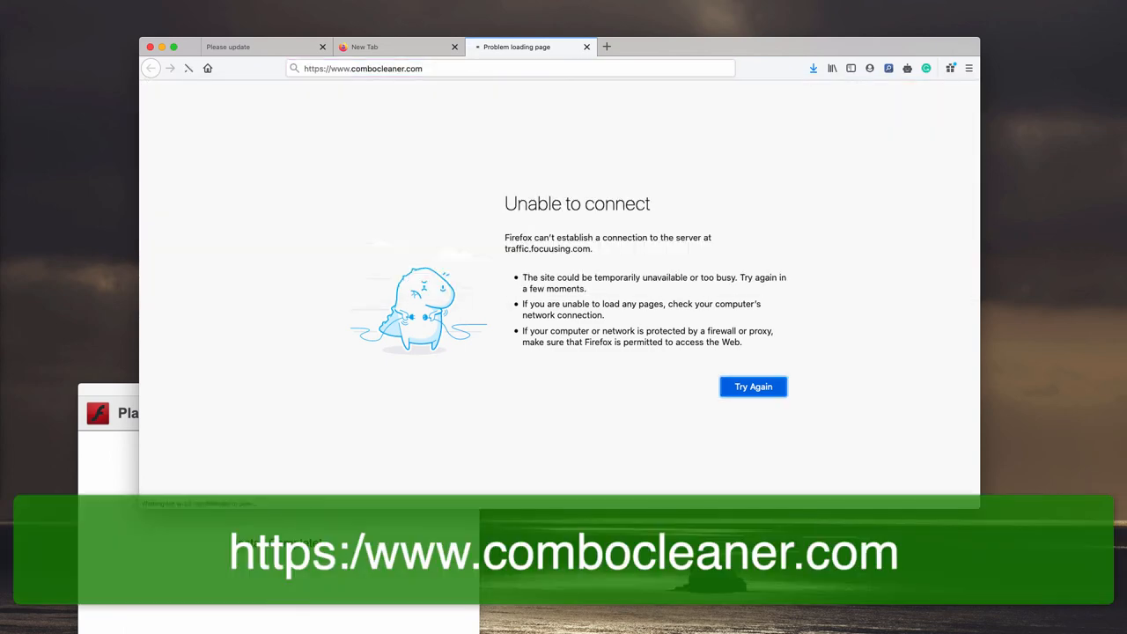
left_click(753, 388)
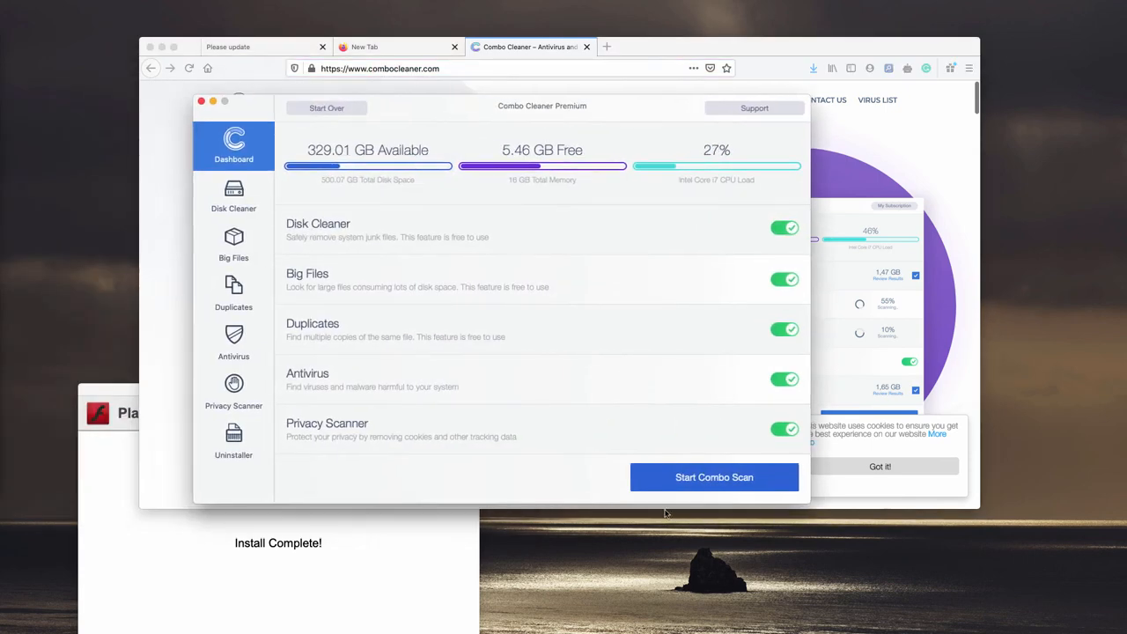
- Start a combo scan of all features, check the antivirus progress, and return to the dashboard
left_click(715, 475)
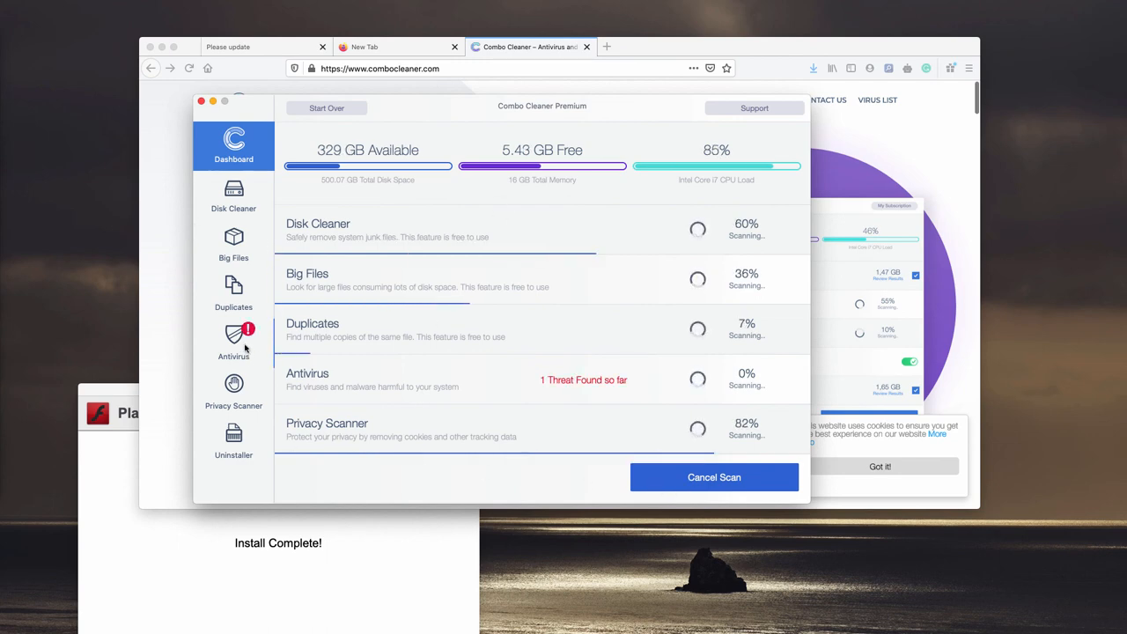
left_click(232, 342)
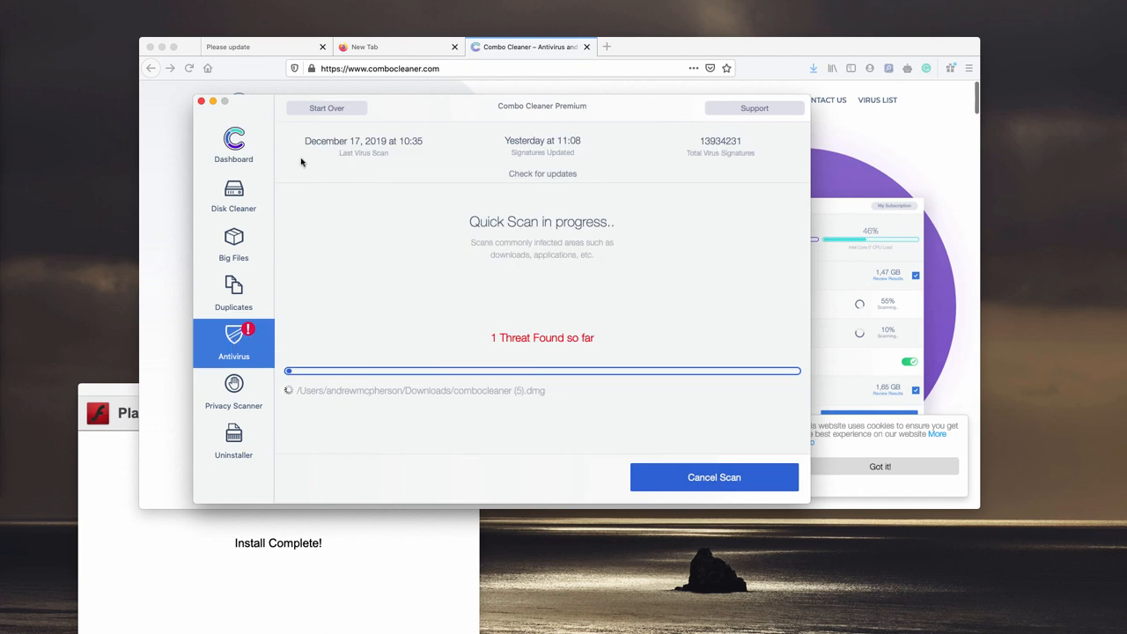
left_click(232, 144)
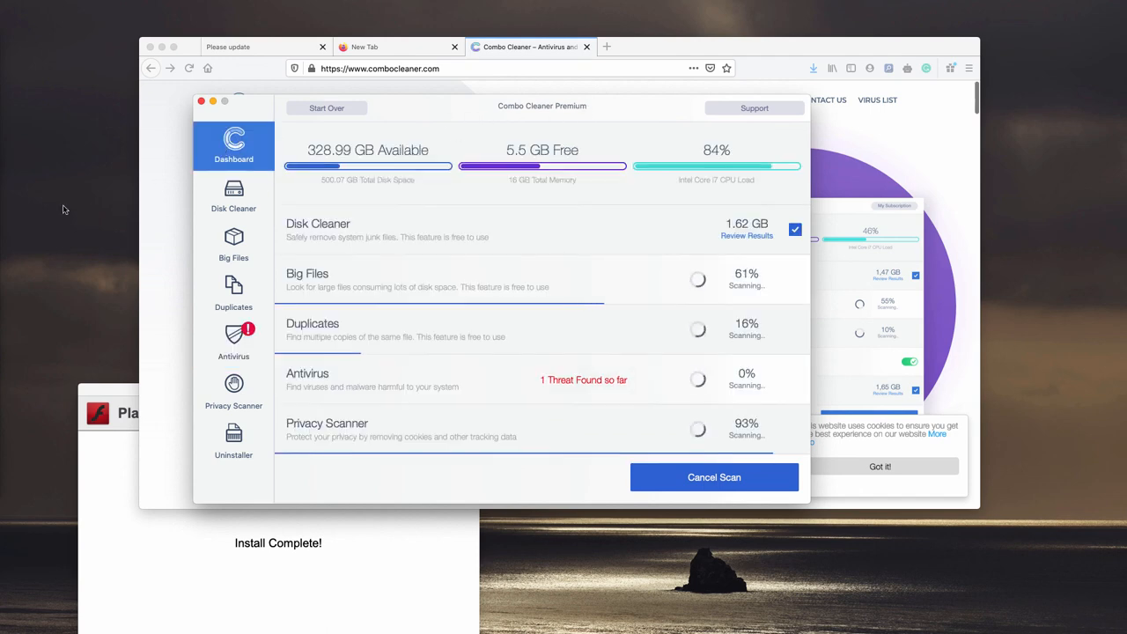